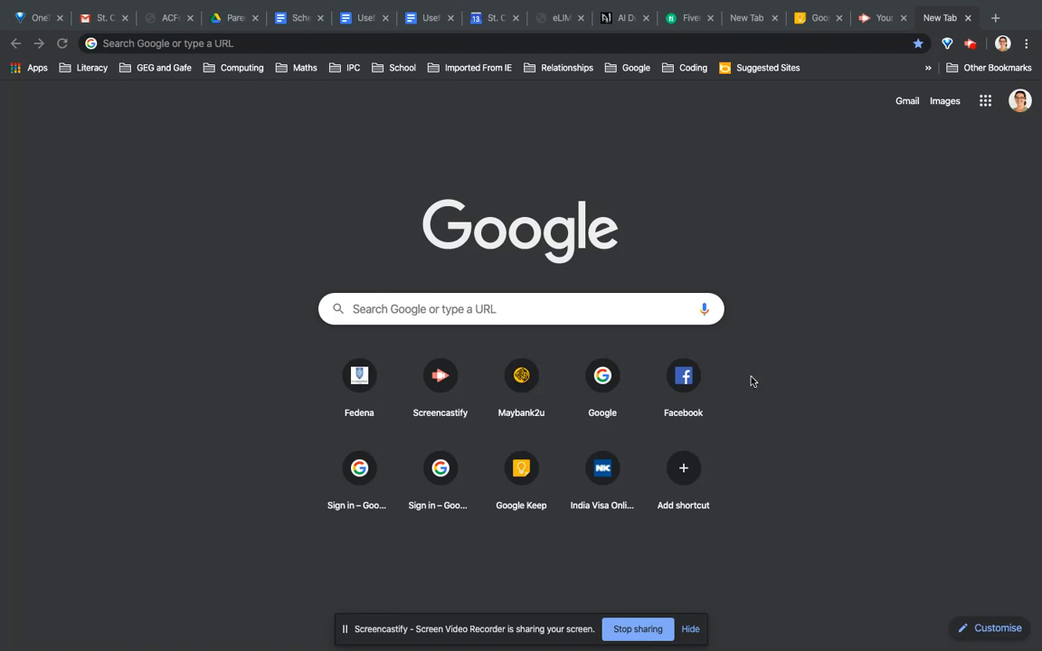
pyautogui.moveTo(908, 207)
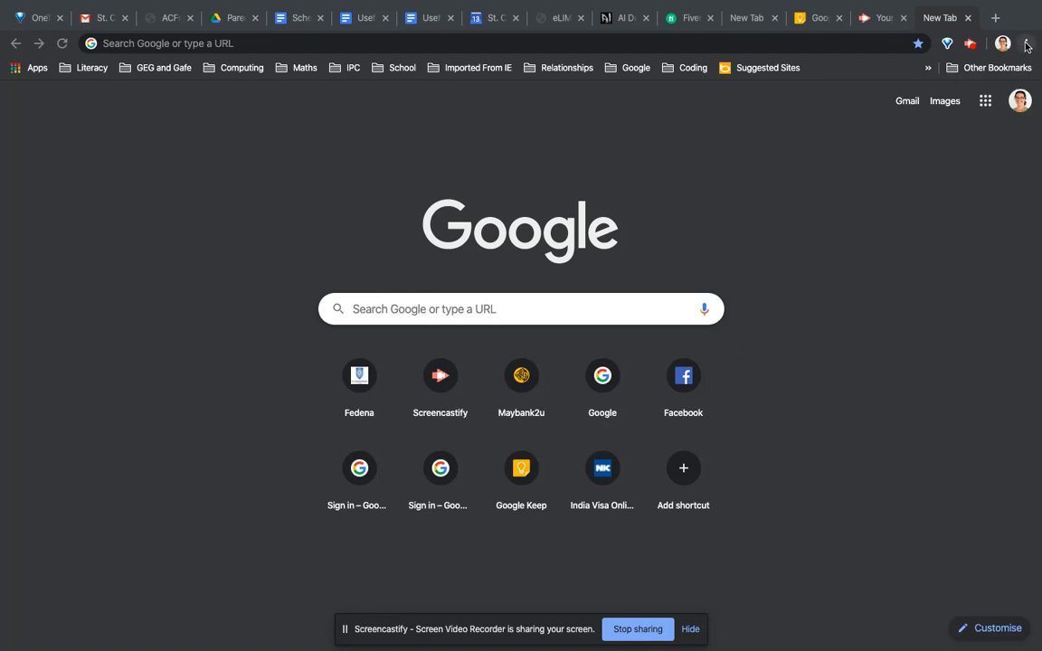
pyautogui.moveTo(1027, 43)
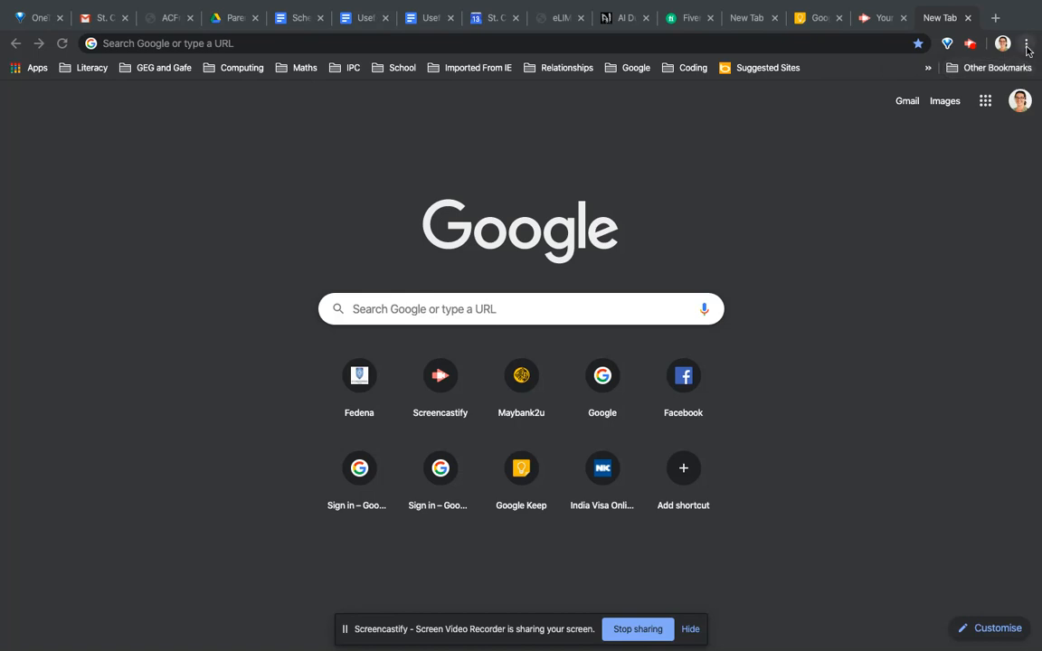
# Start a new incognito window from the Chrome menu.
pyautogui.click(1027, 44)
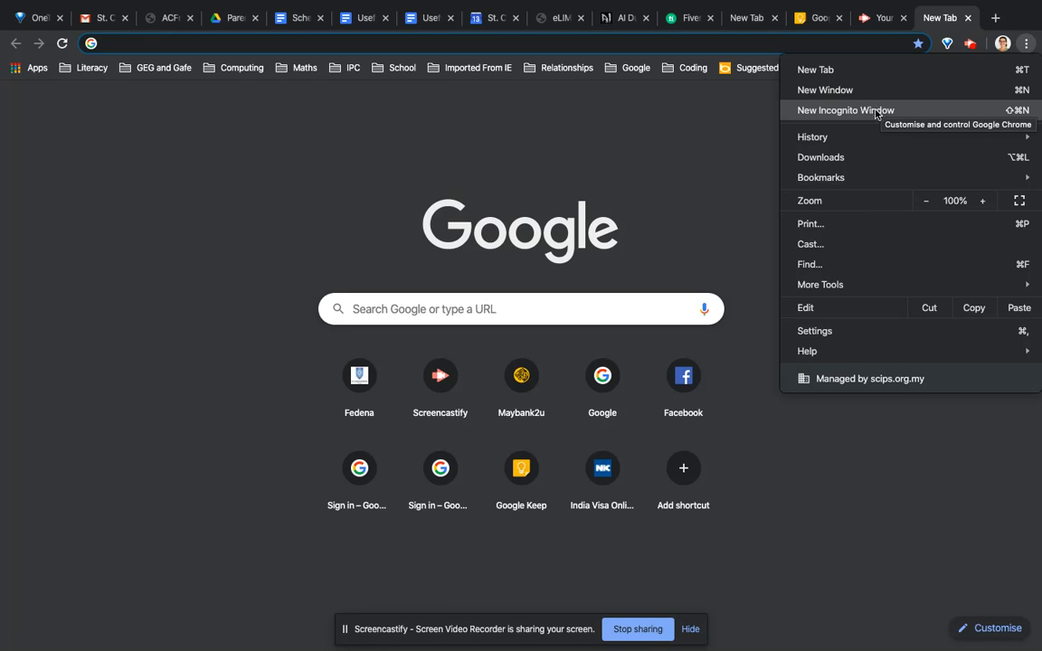
pyautogui.click(844, 111)
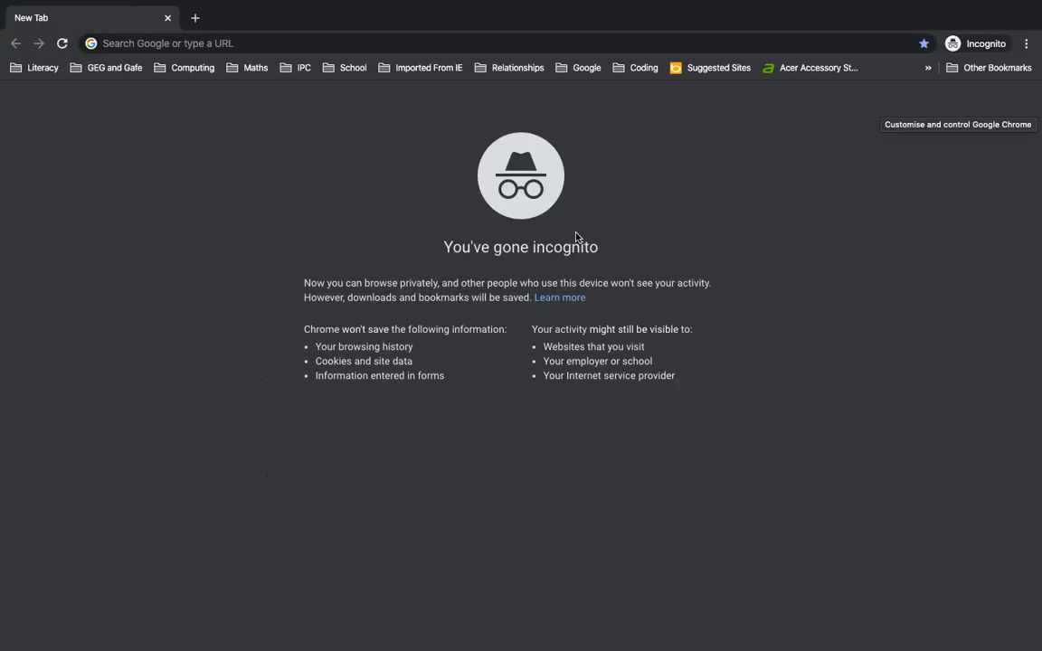
pyautogui.moveTo(380, 242)
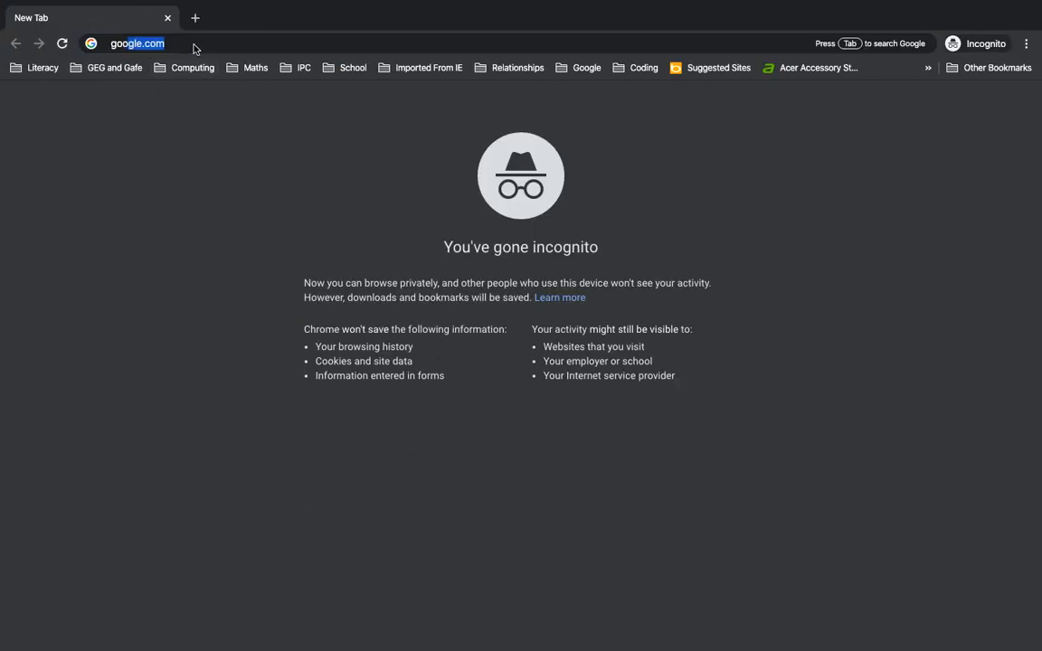
# Load google.com in the incognito window and go to the Google sign-in page.
pyautogui.press('Return')
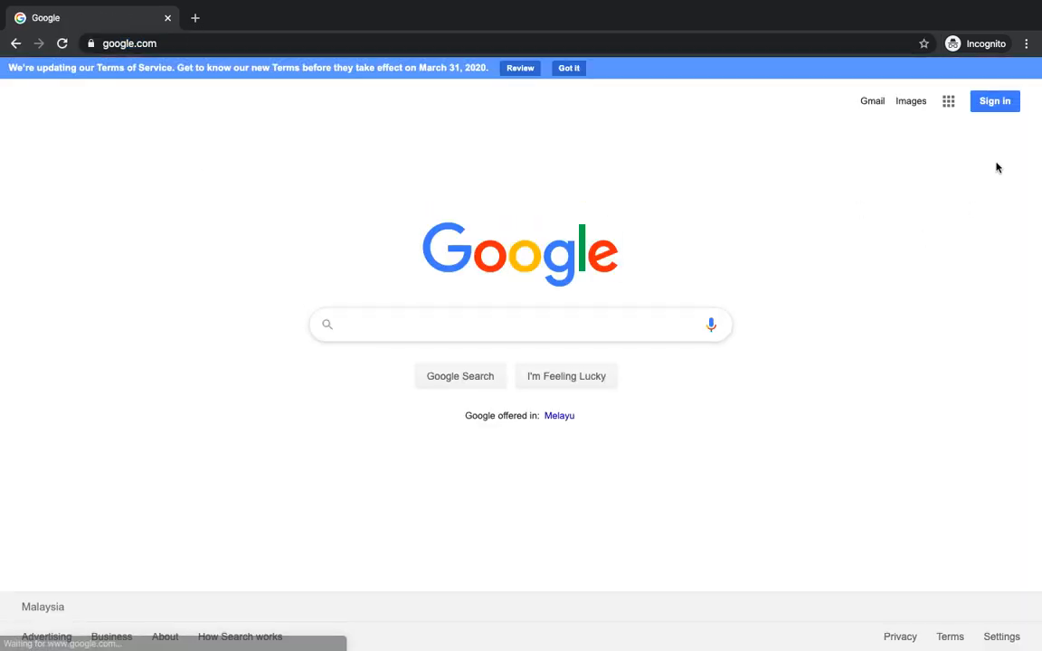
pyautogui.click(995, 101)
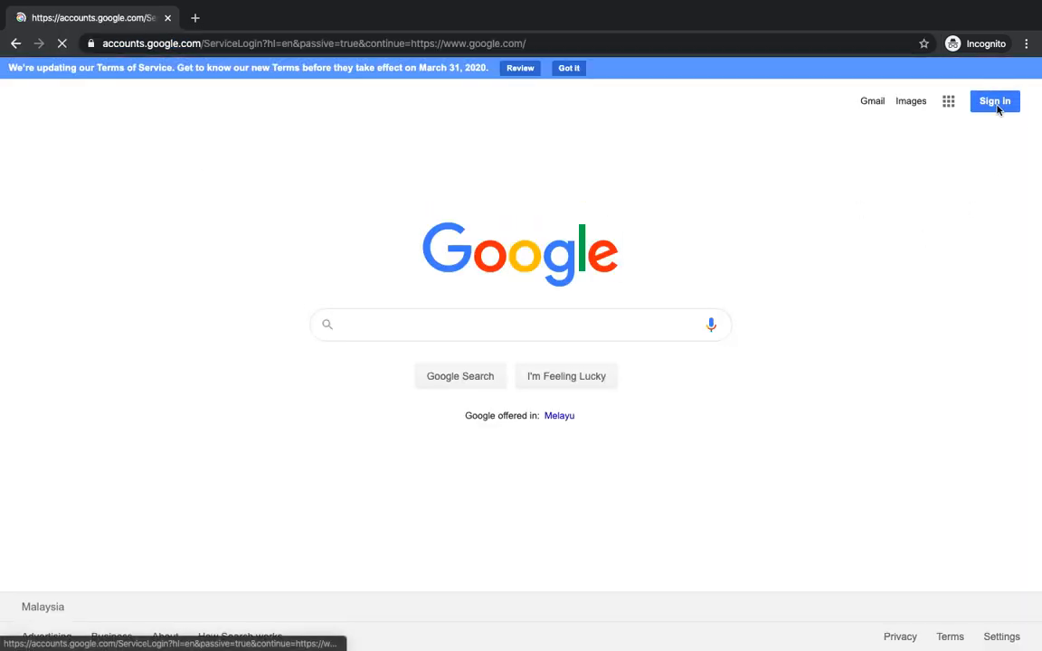
pyautogui.click(995, 101)
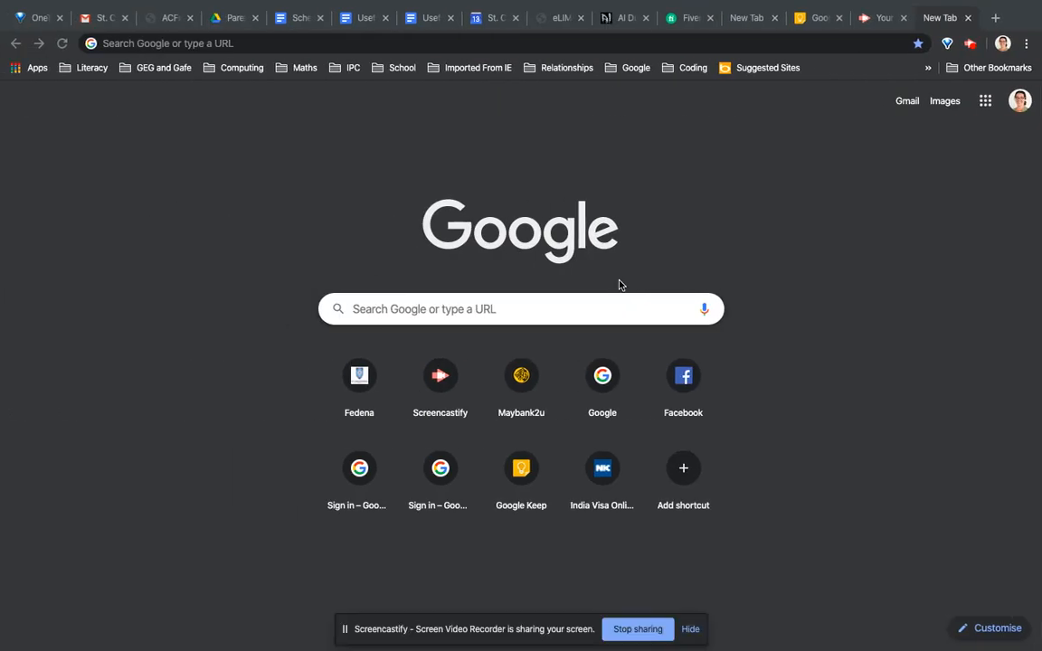
pyautogui.moveTo(941, 188)
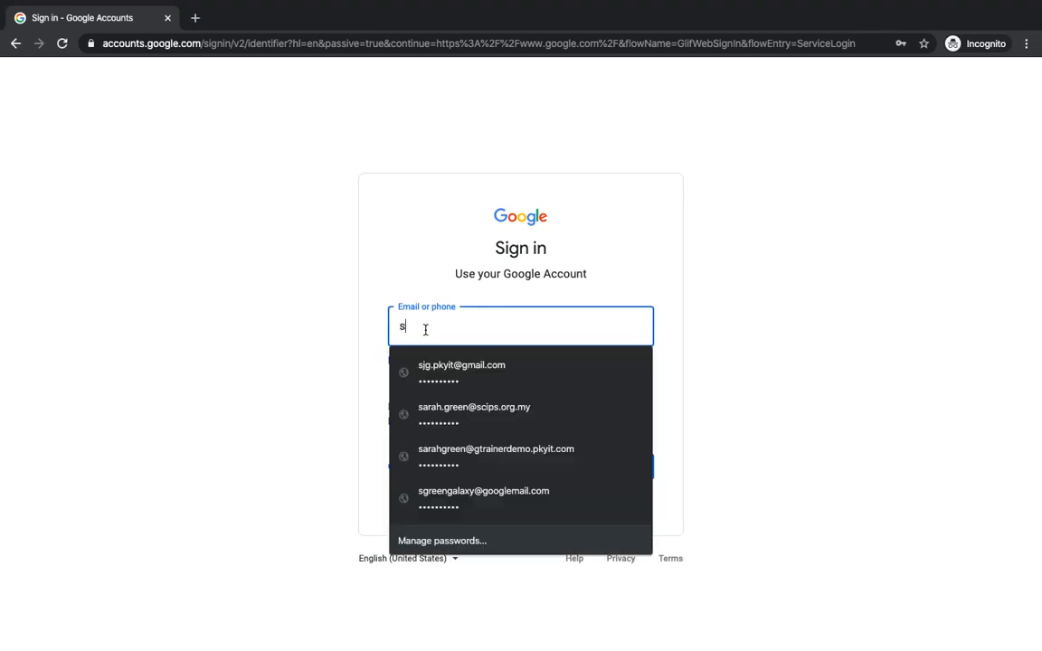
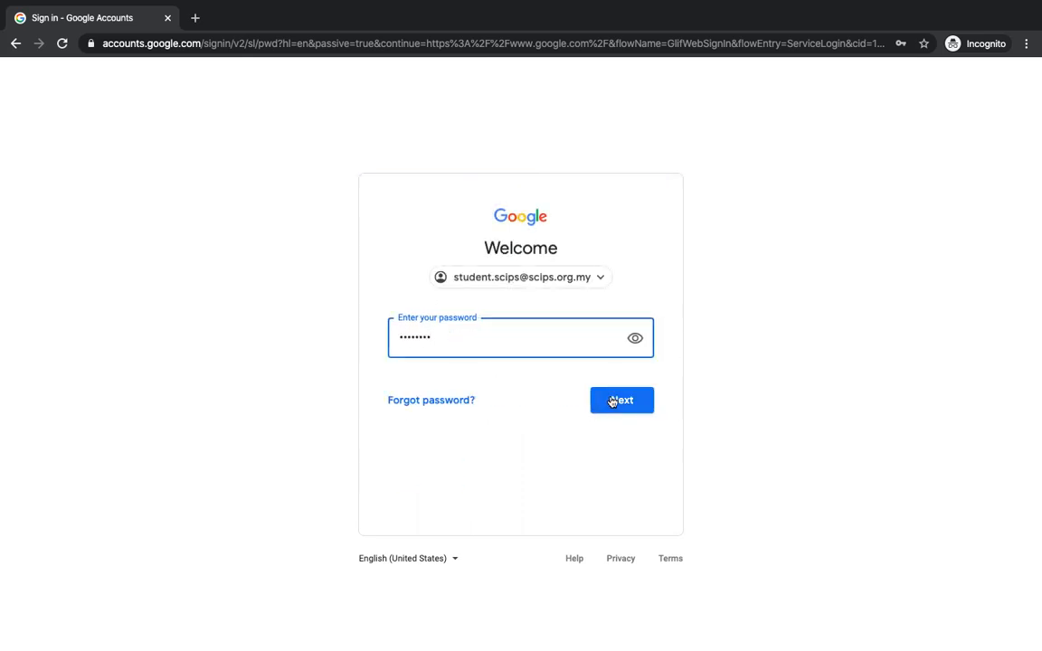
pyautogui.click(623, 399)
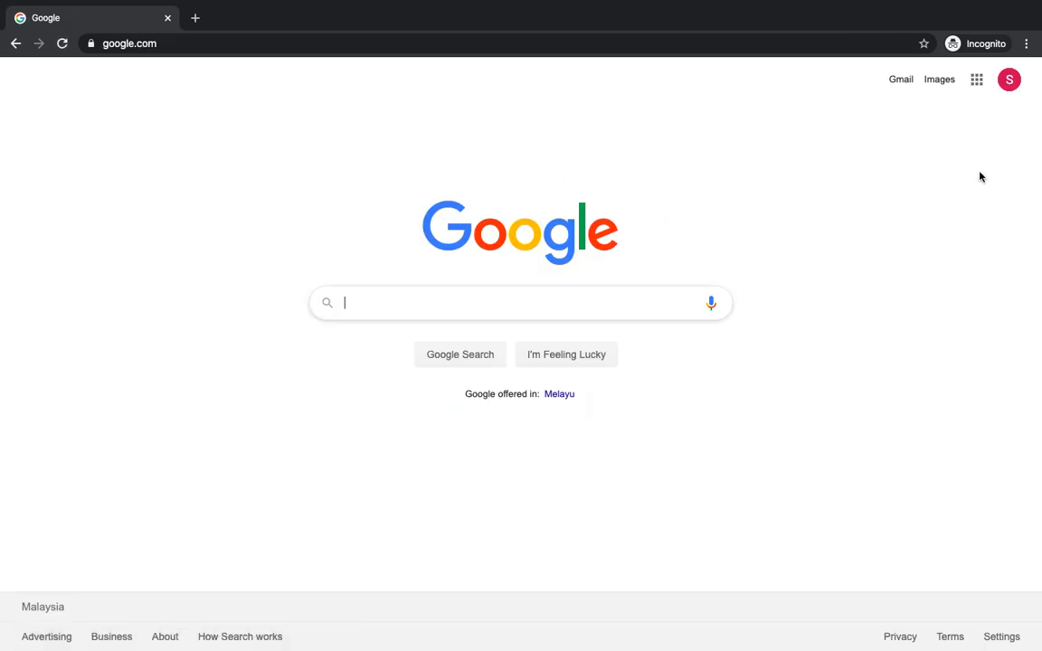
pyautogui.moveTo(645, 161)
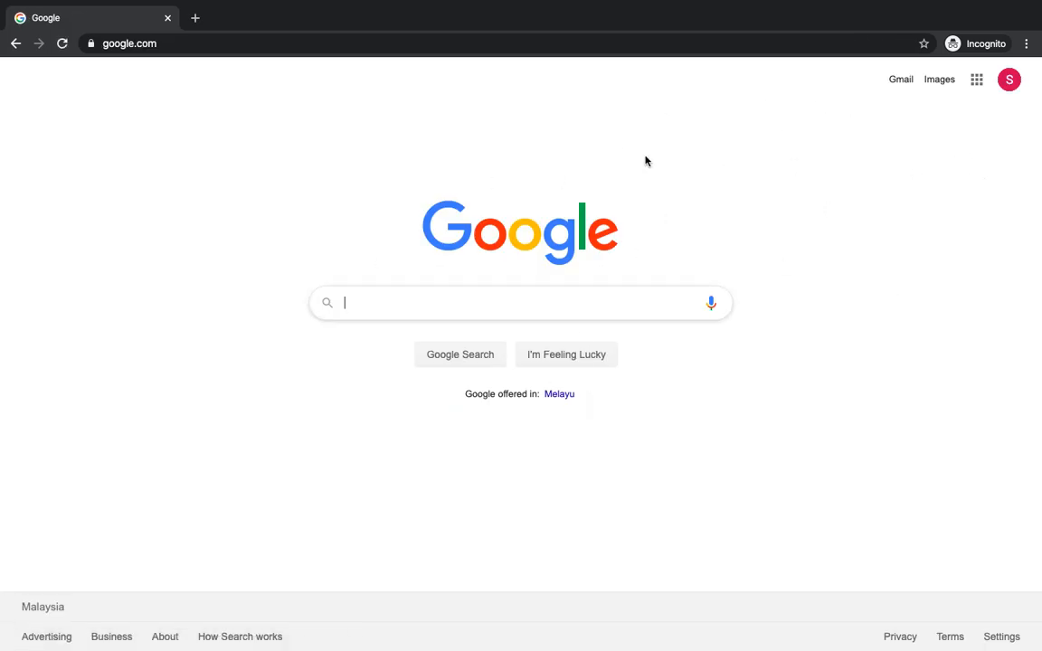
pyautogui.moveTo(769, 192)
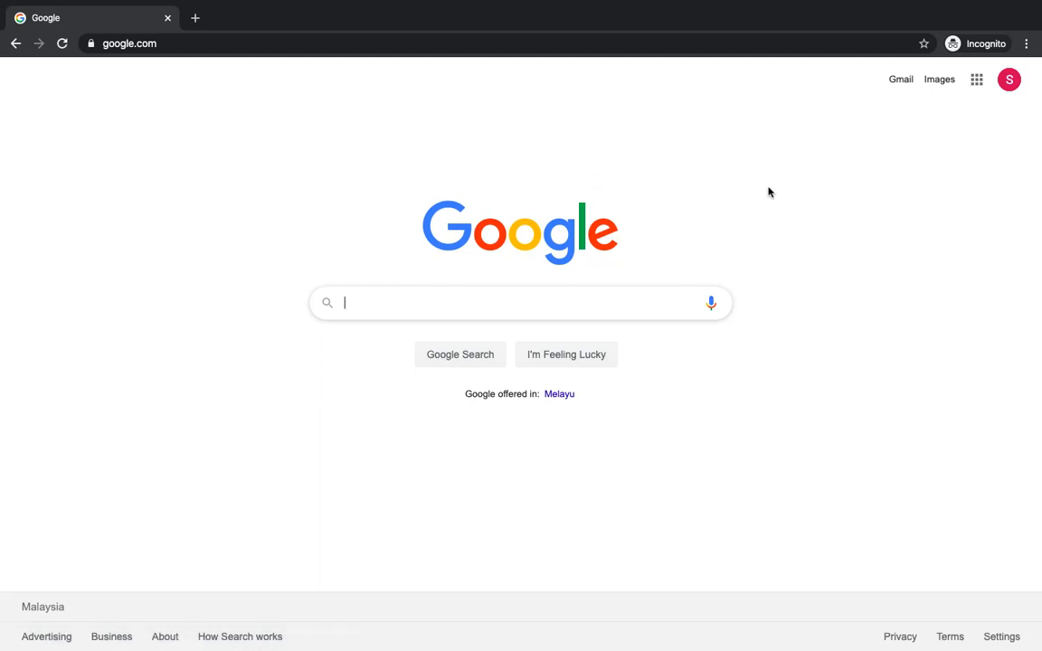